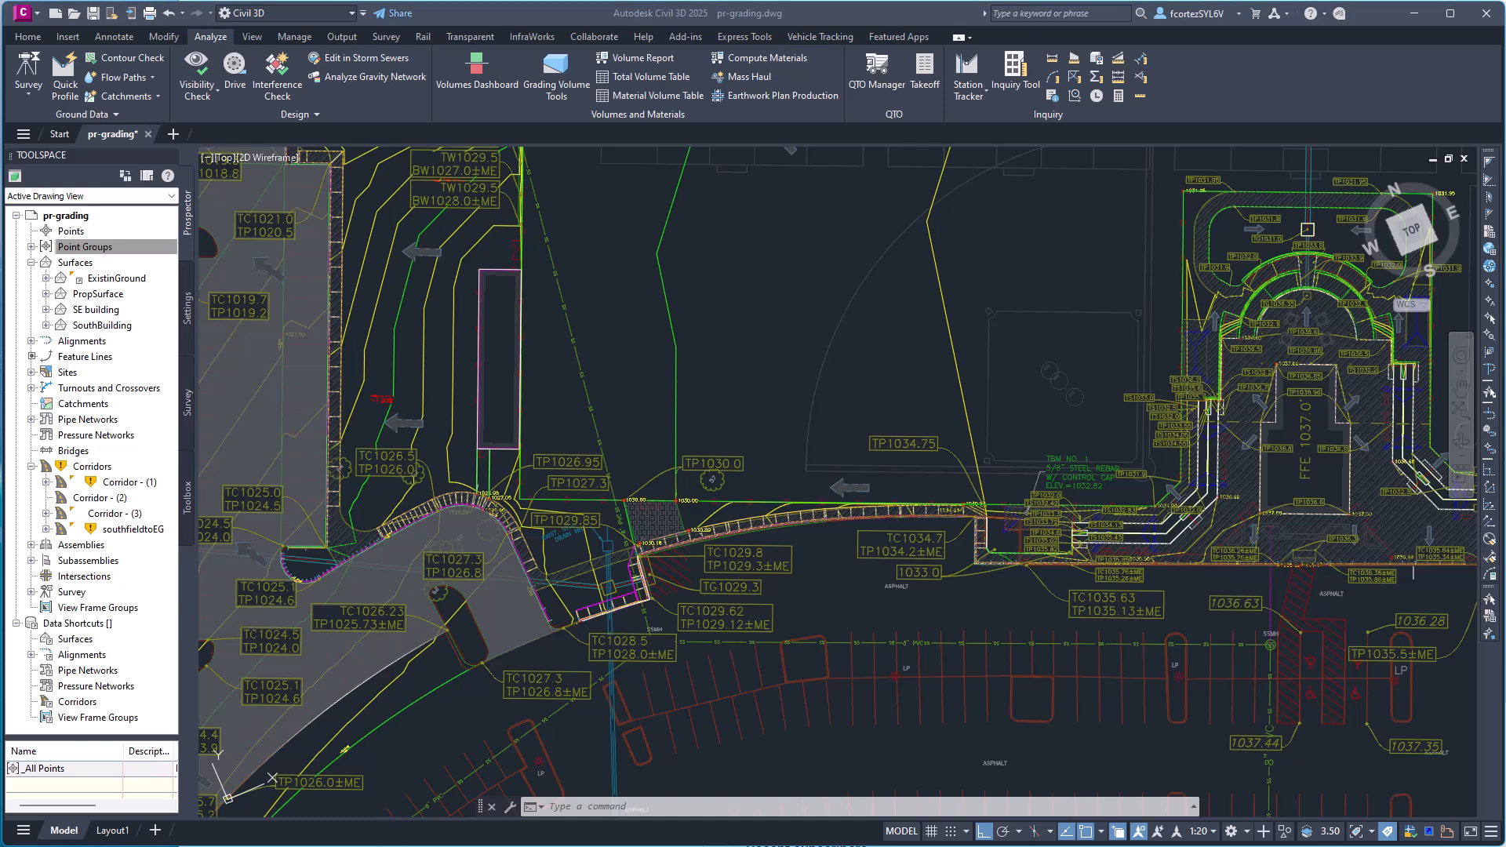
{"action": "mouse_move", "coordinate": [632, 387]}
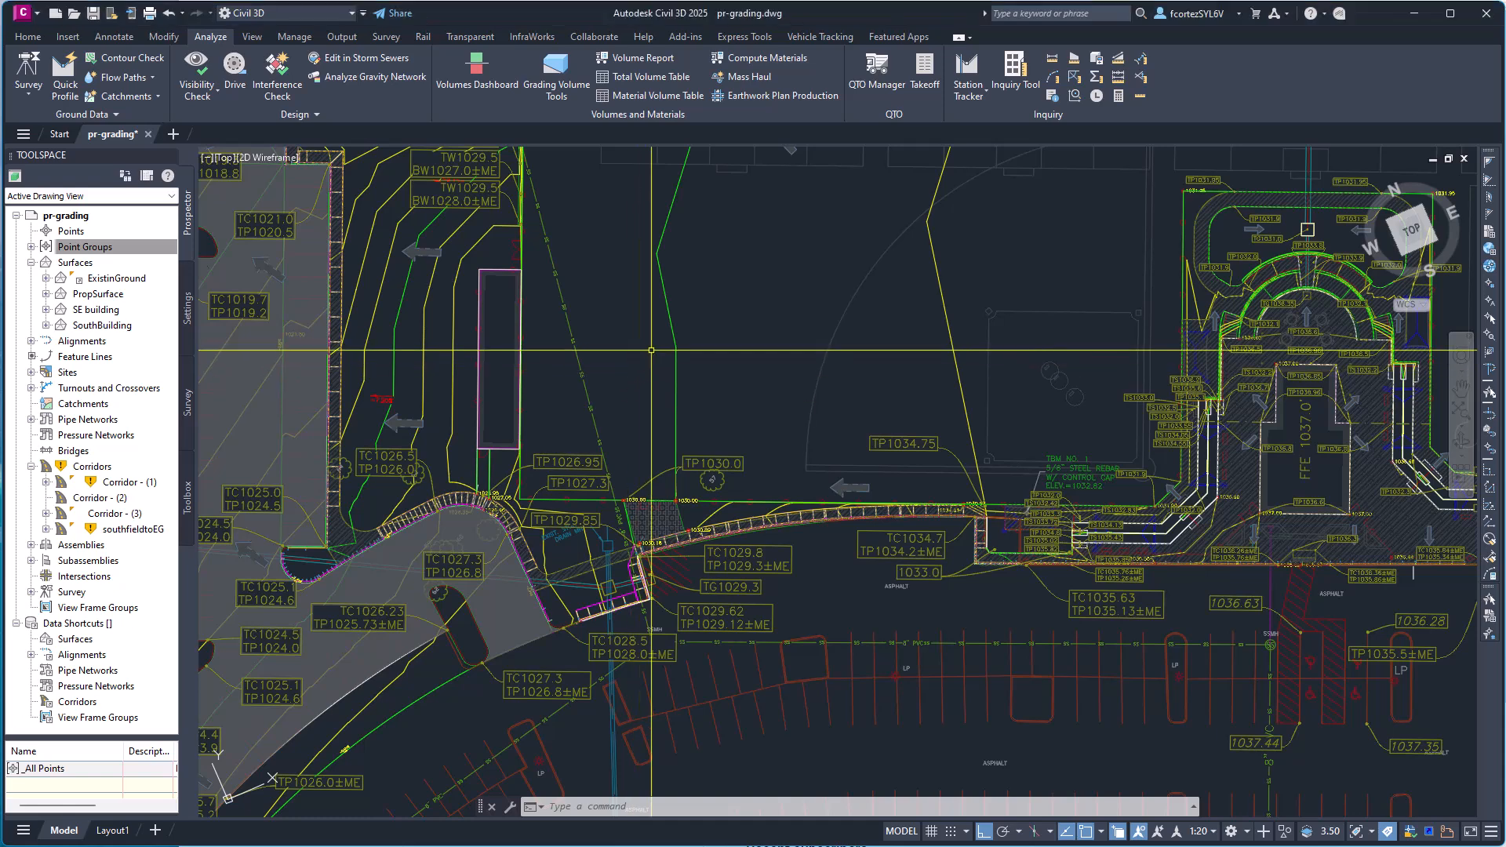
{"action": "mouse_move", "coordinate": [642, 357]}
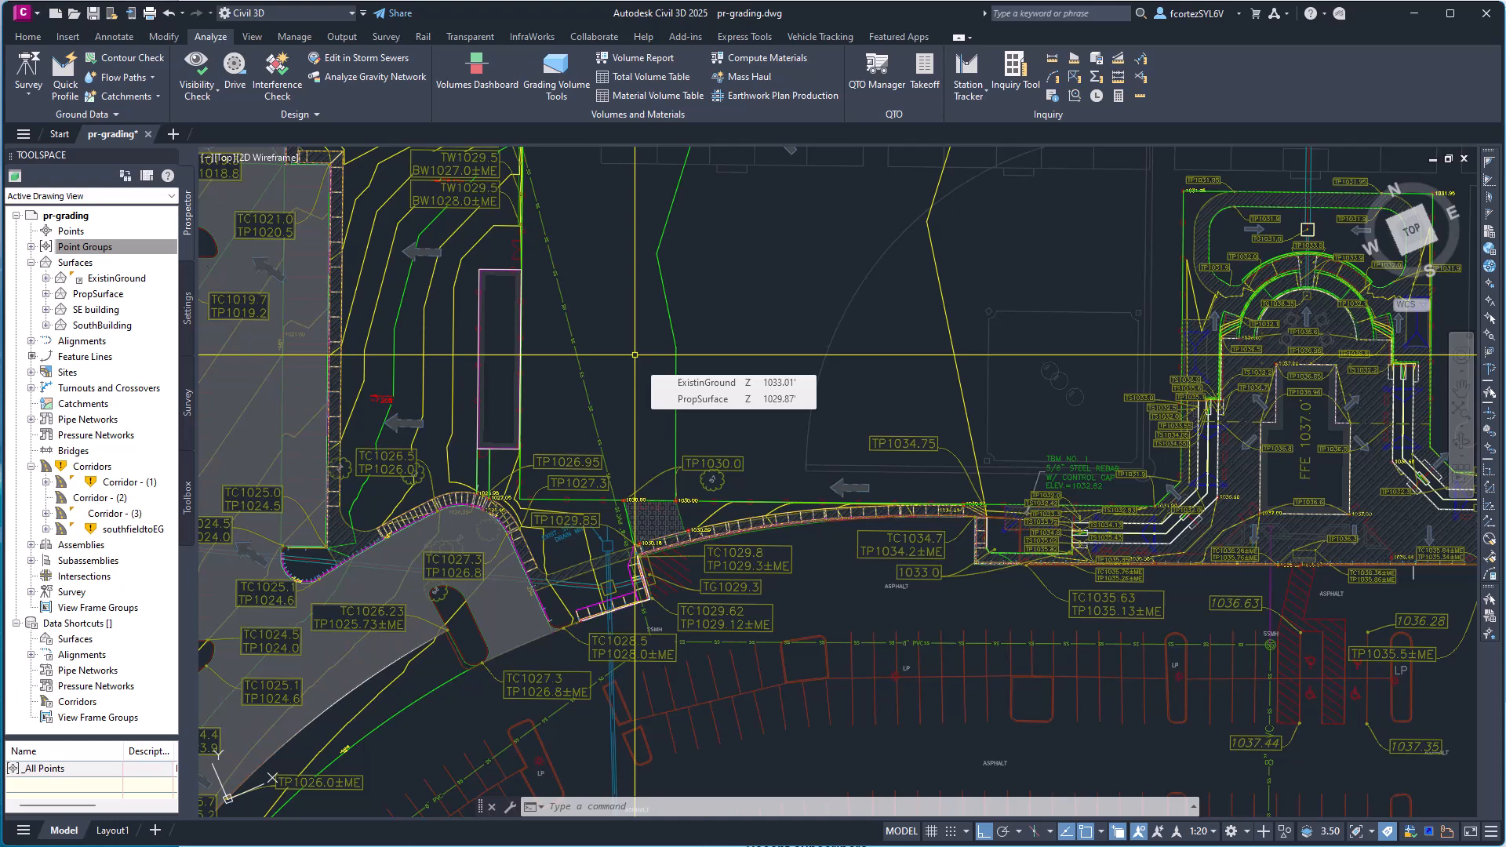
{"action": "mouse_move", "coordinate": [634, 354]}
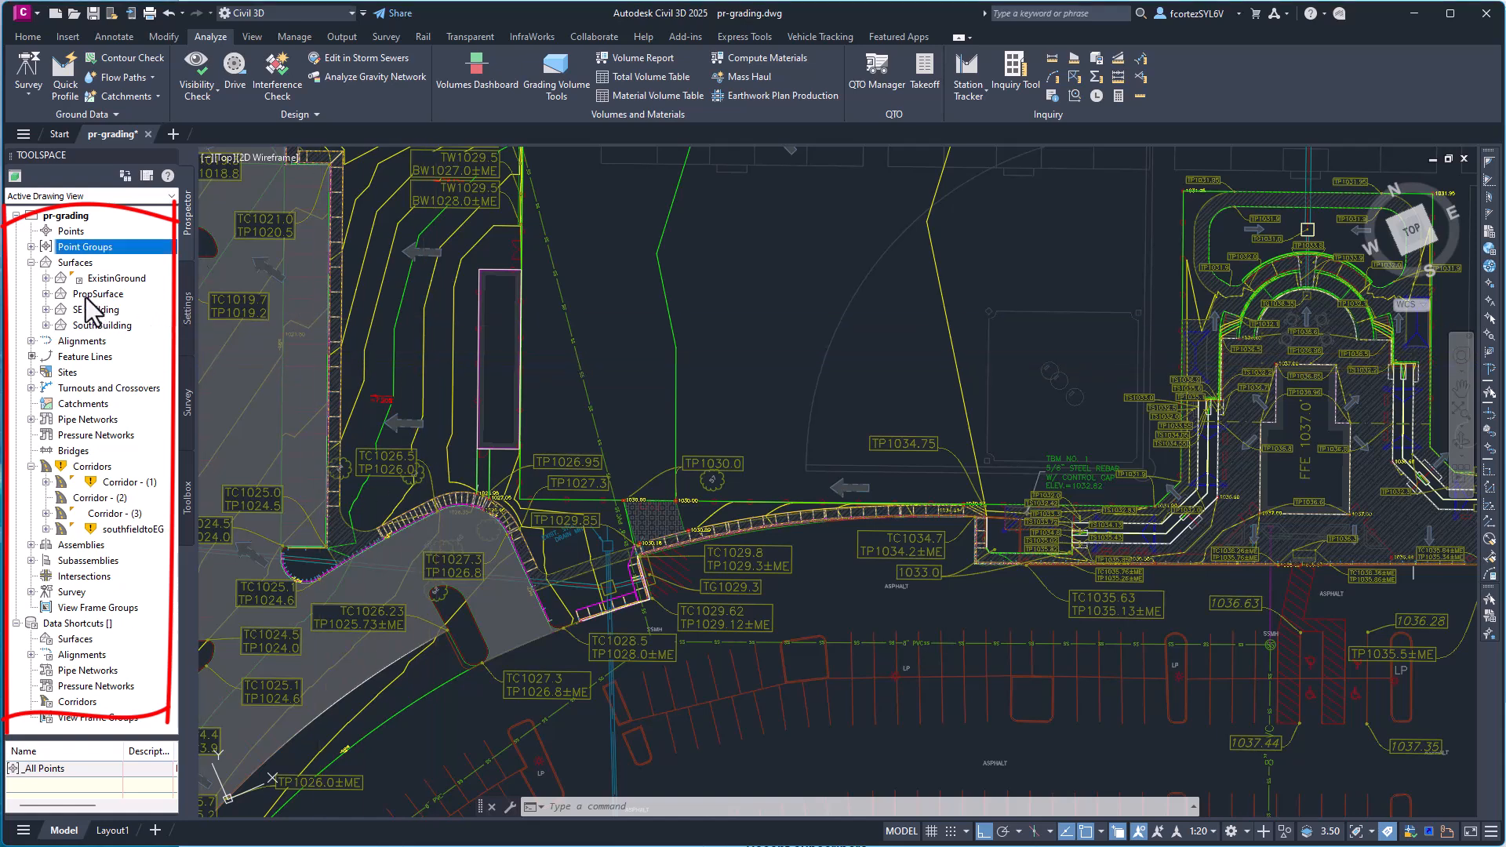
Select PropSurface in Prospector and show its context menu with Surface Level of Detail
{"action": "left_click", "coordinate": [99, 295]}
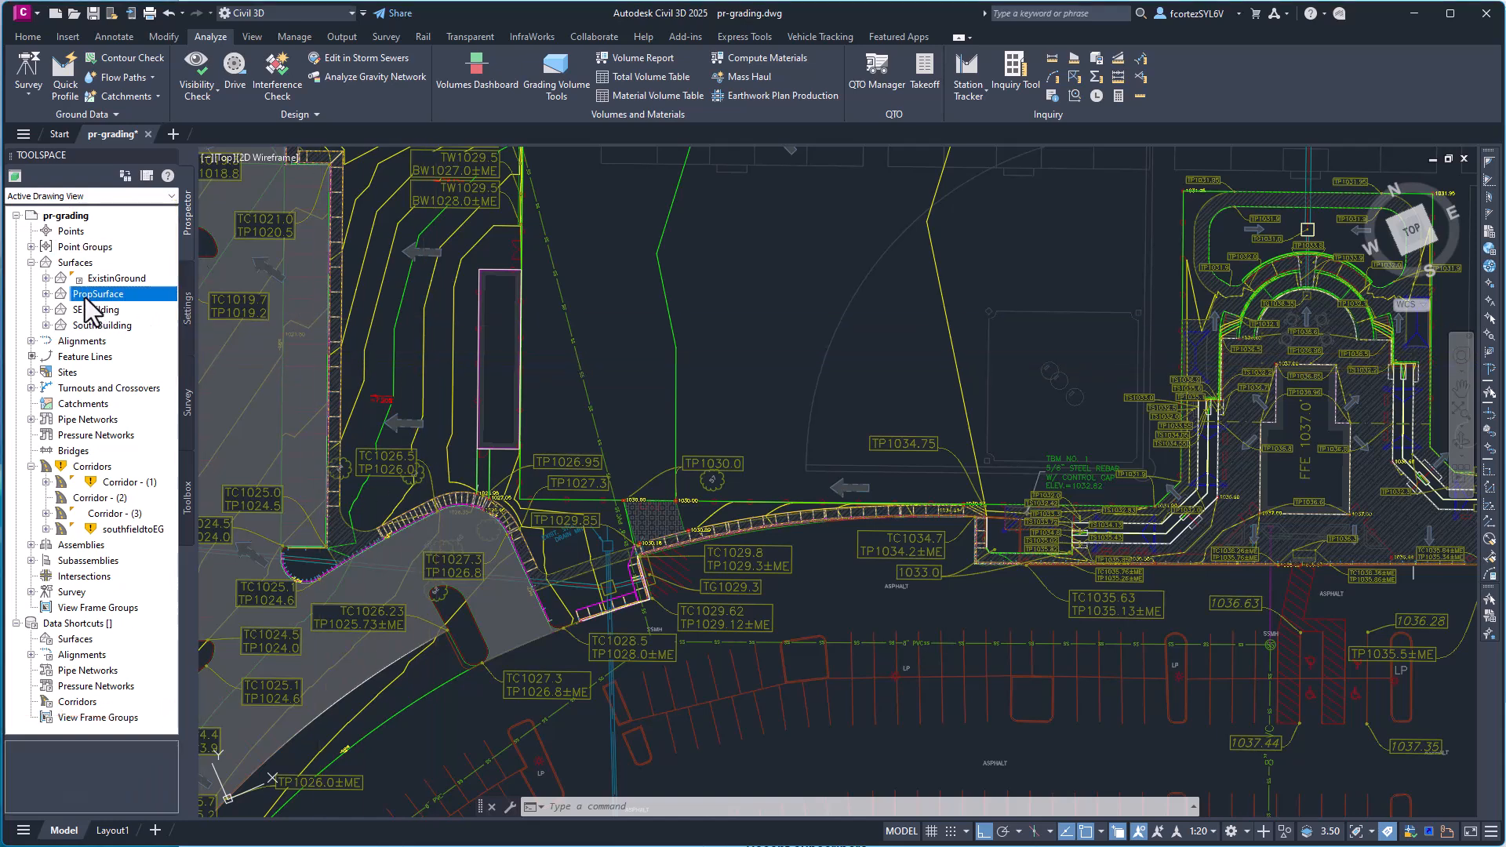
{"action": "right_click", "coordinate": [100, 294]}
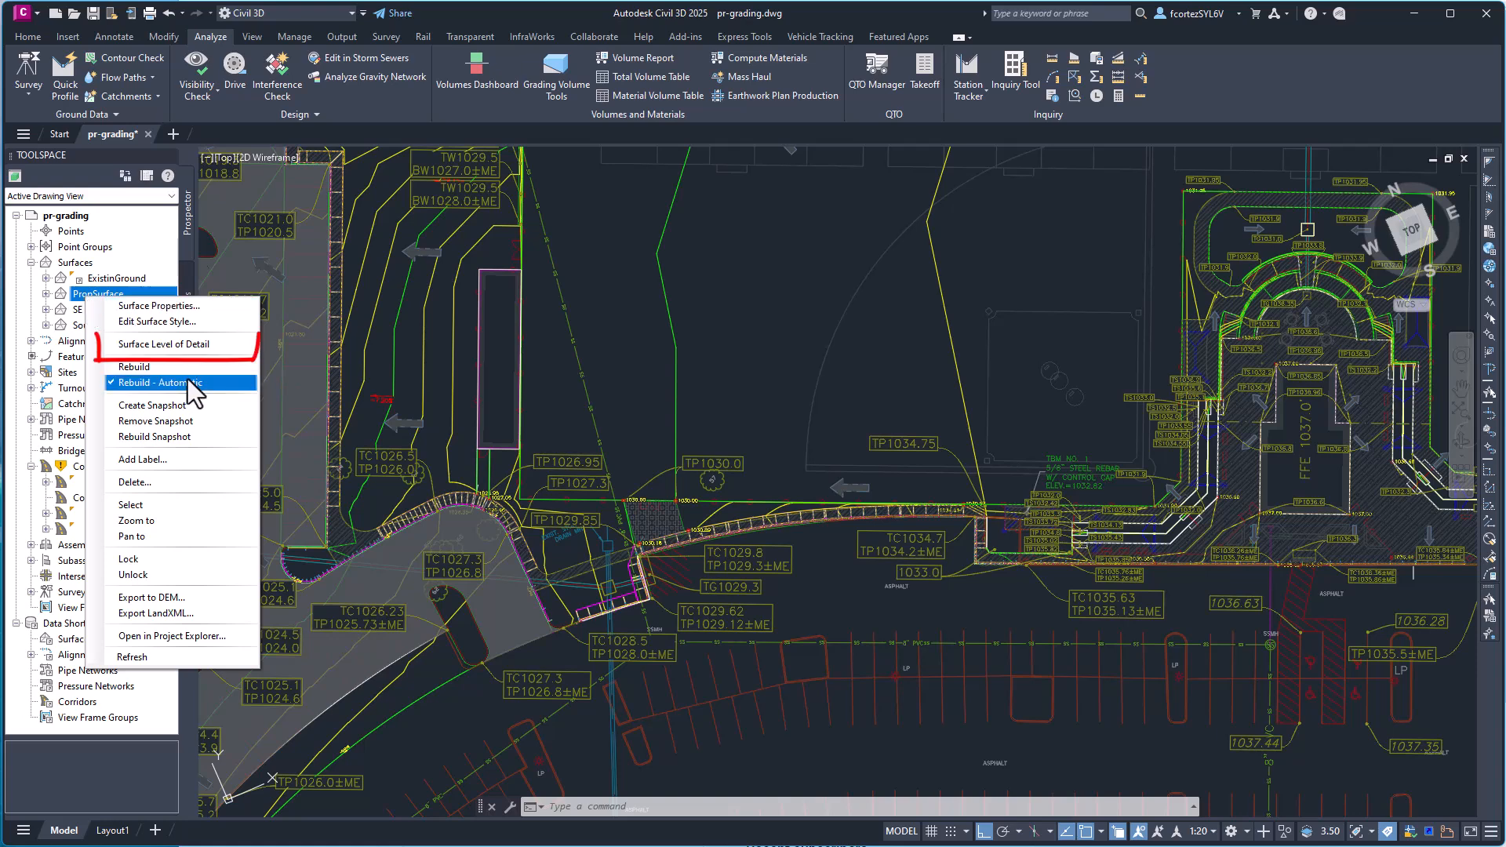
{"action": "mouse_move", "coordinate": [168, 343]}
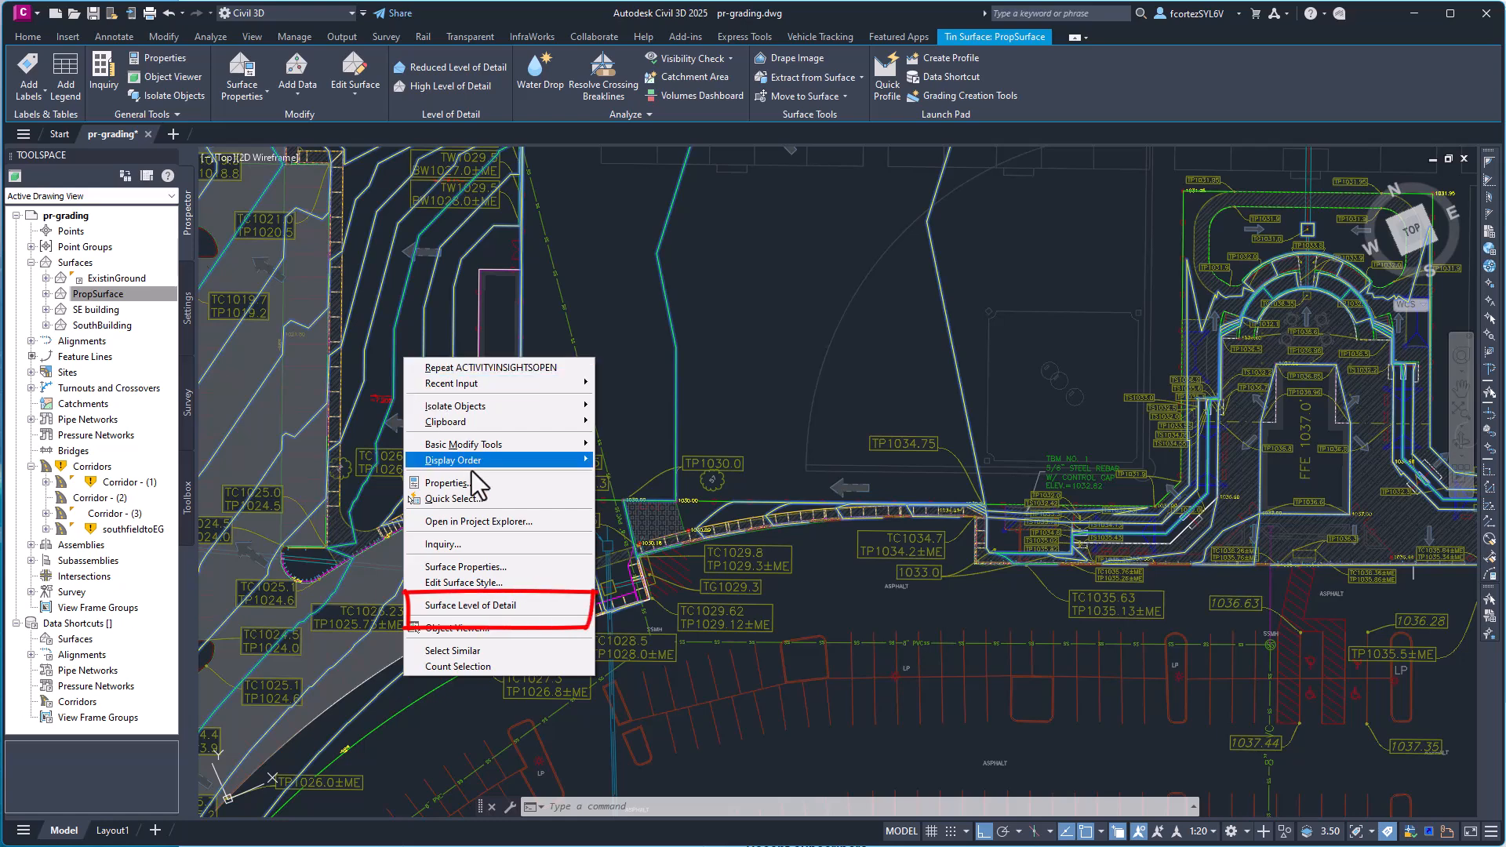
{"action": "mouse_move", "coordinate": [471, 605]}
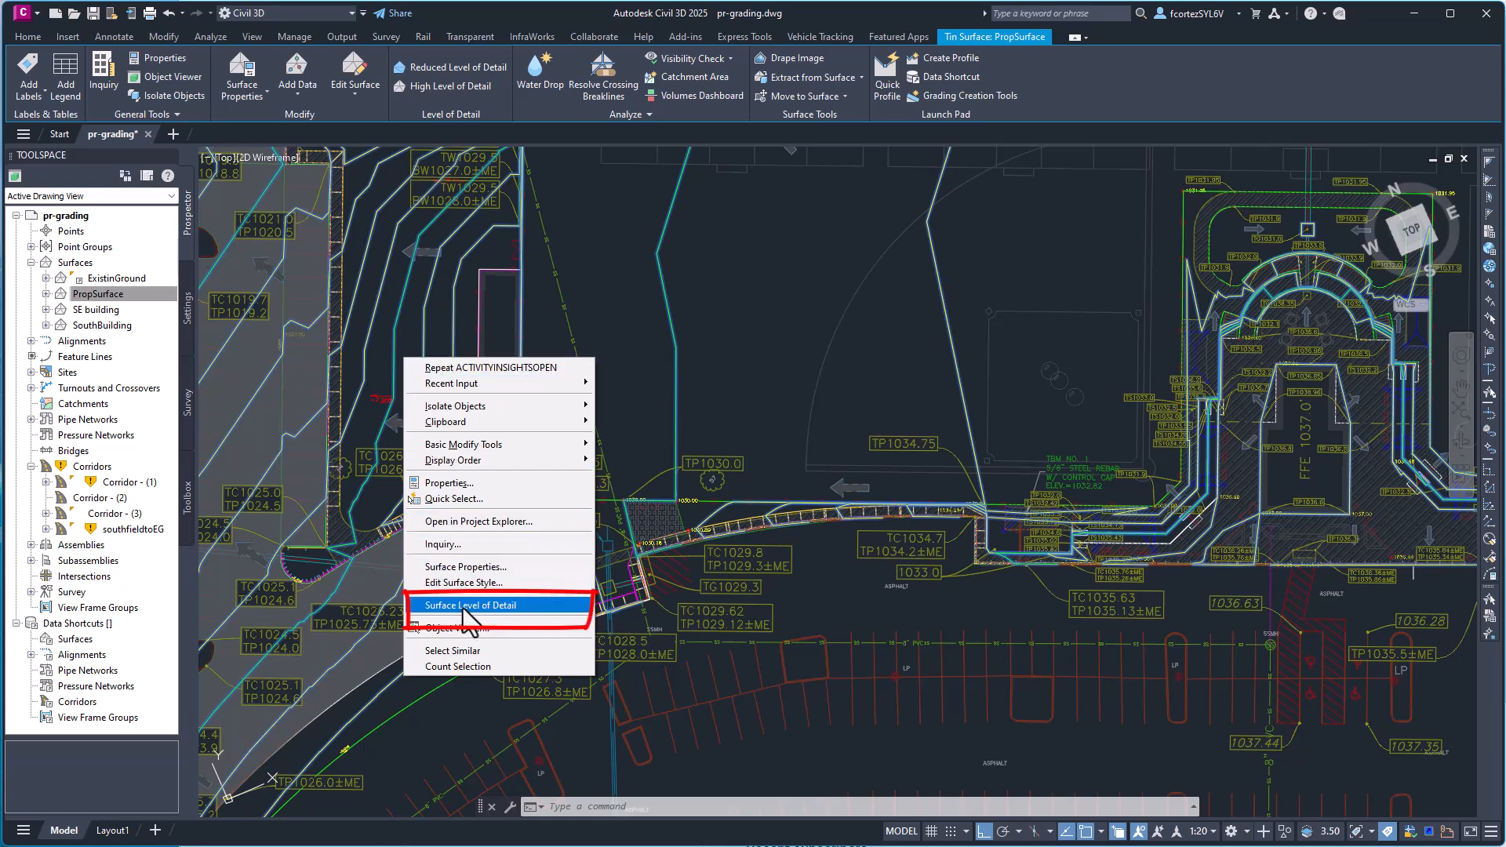